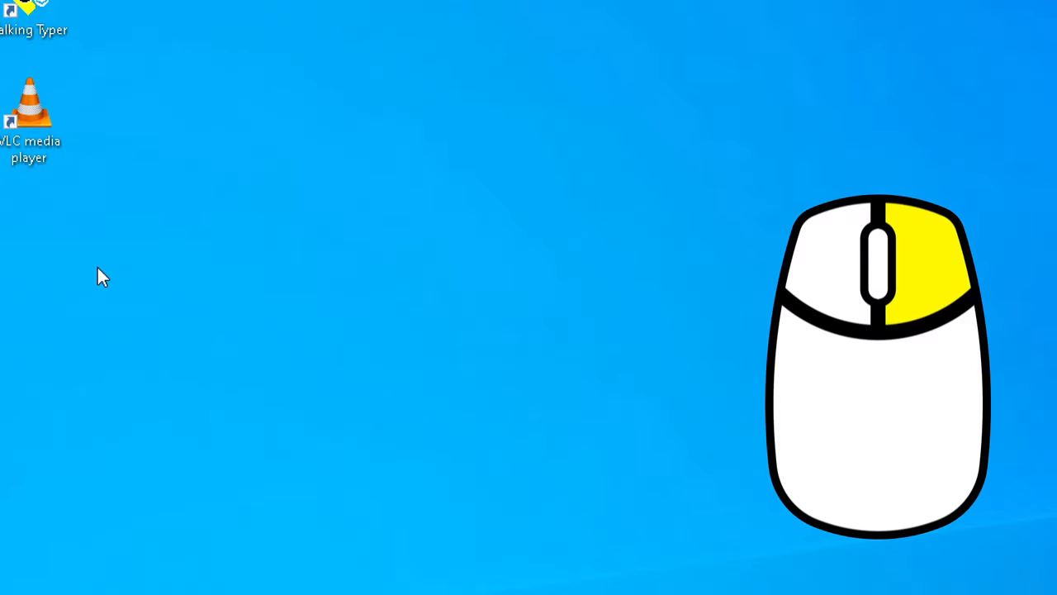
mouse_move(92, 262)
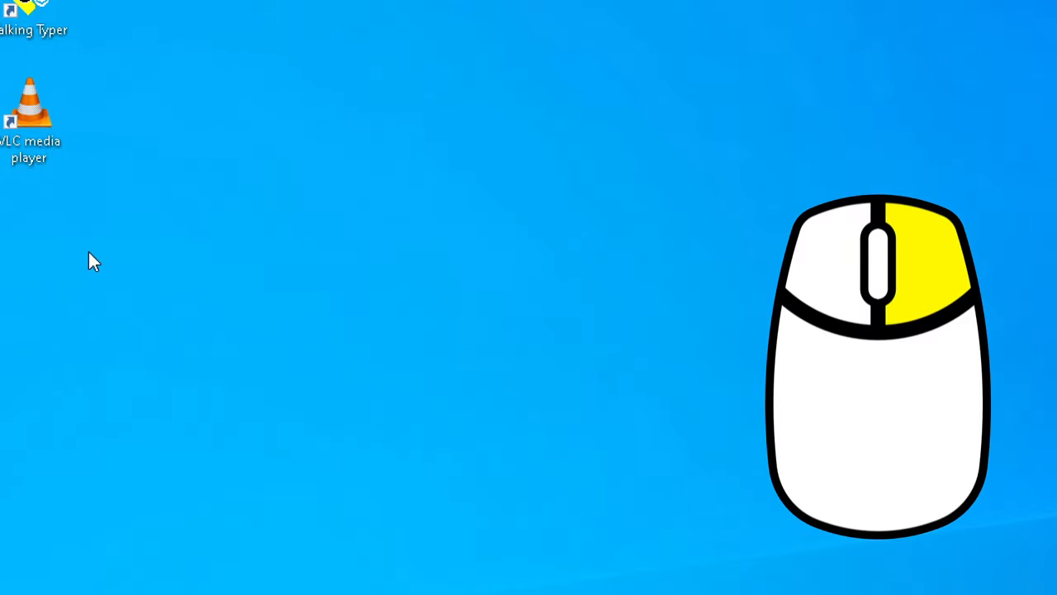
Step: Bring up the desktop context menu with the Personalize option from an empty desktop area
right_click(93, 261)
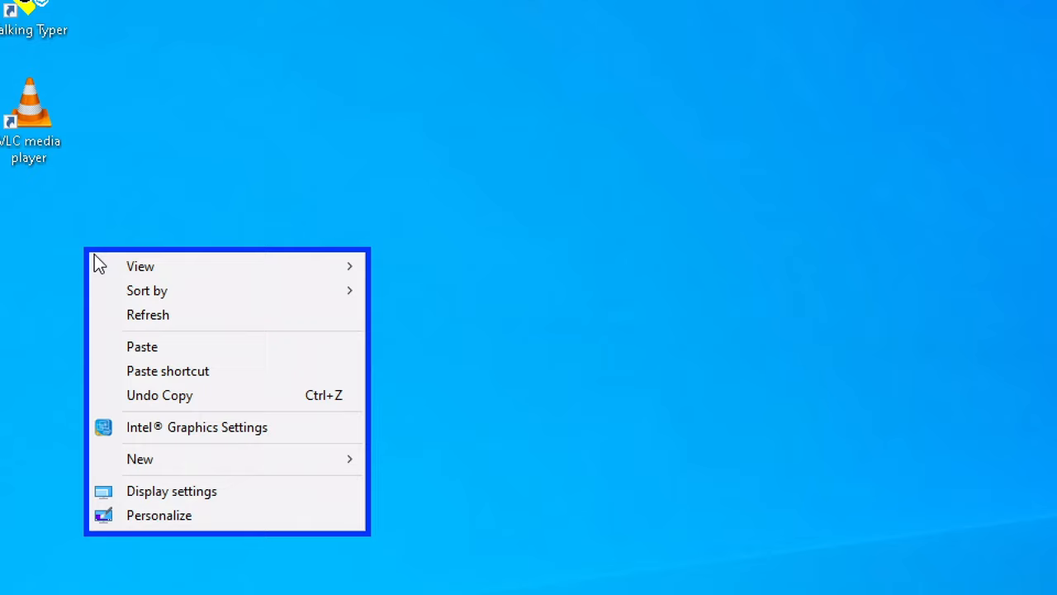
mouse_move(142, 347)
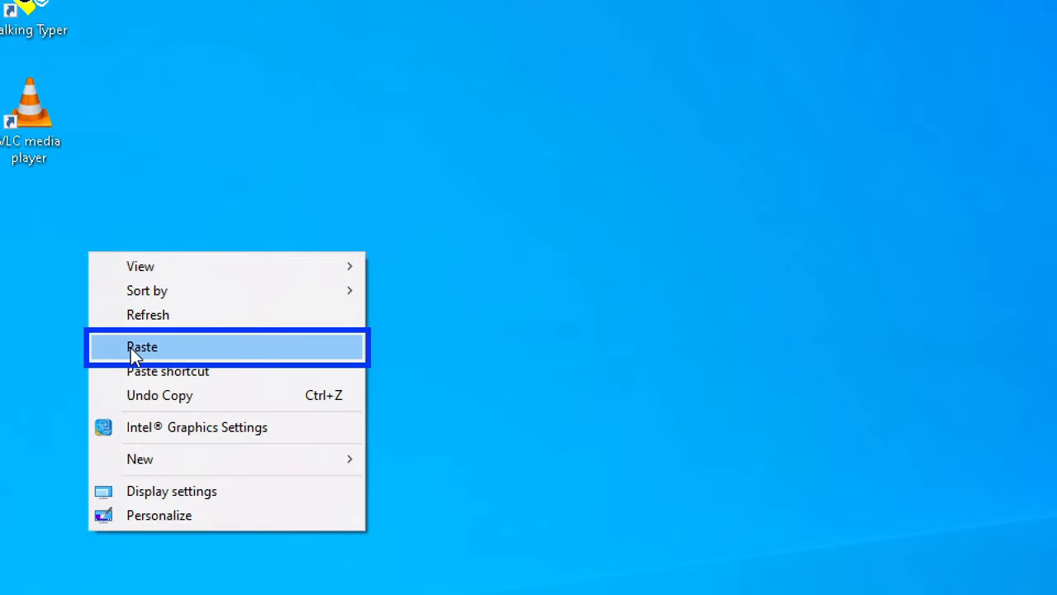
mouse_move(133, 426)
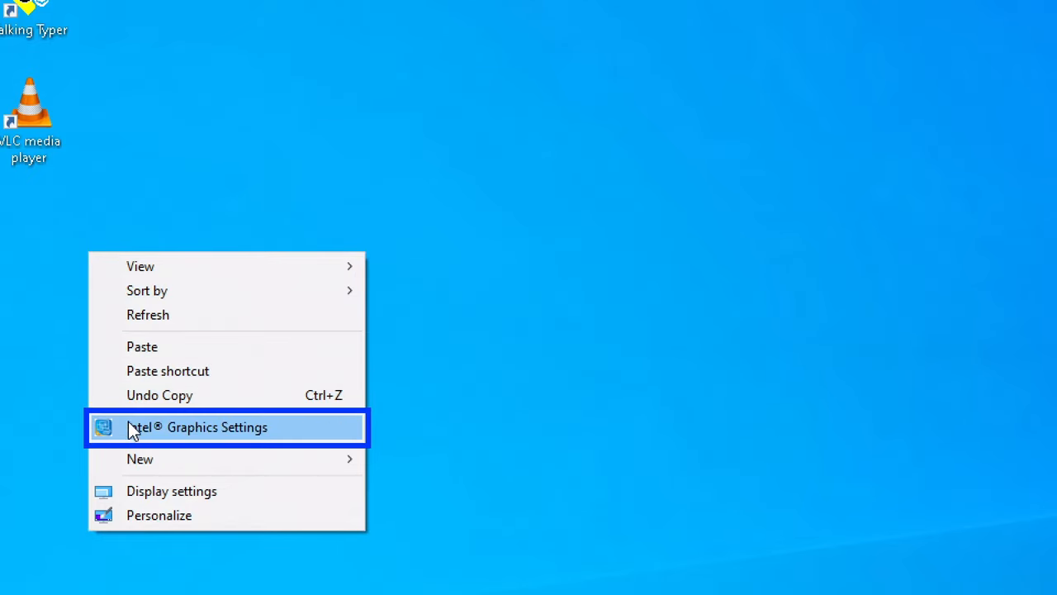
mouse_move(139, 459)
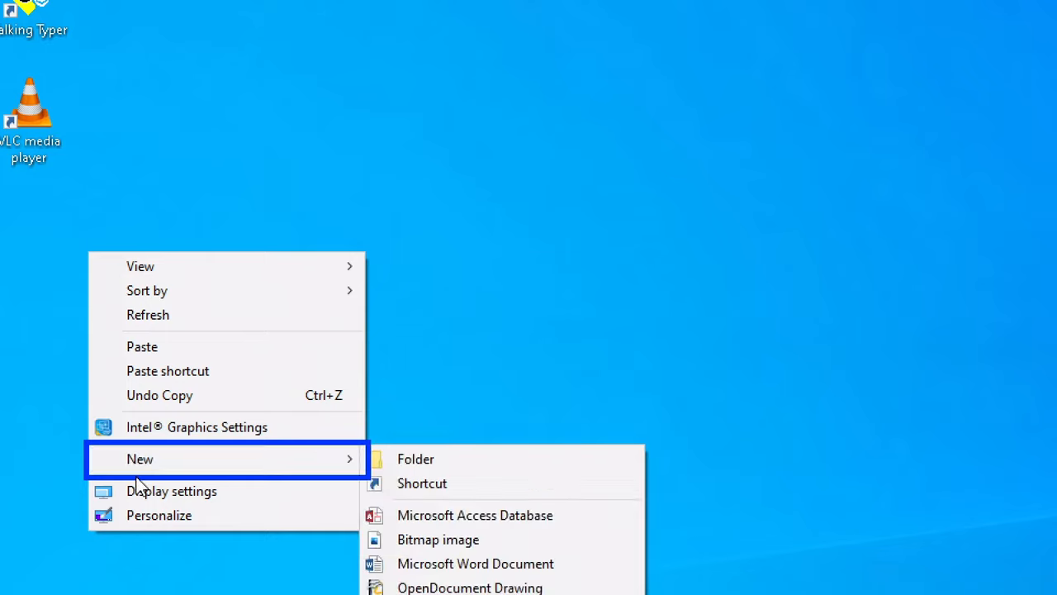
mouse_move(158, 515)
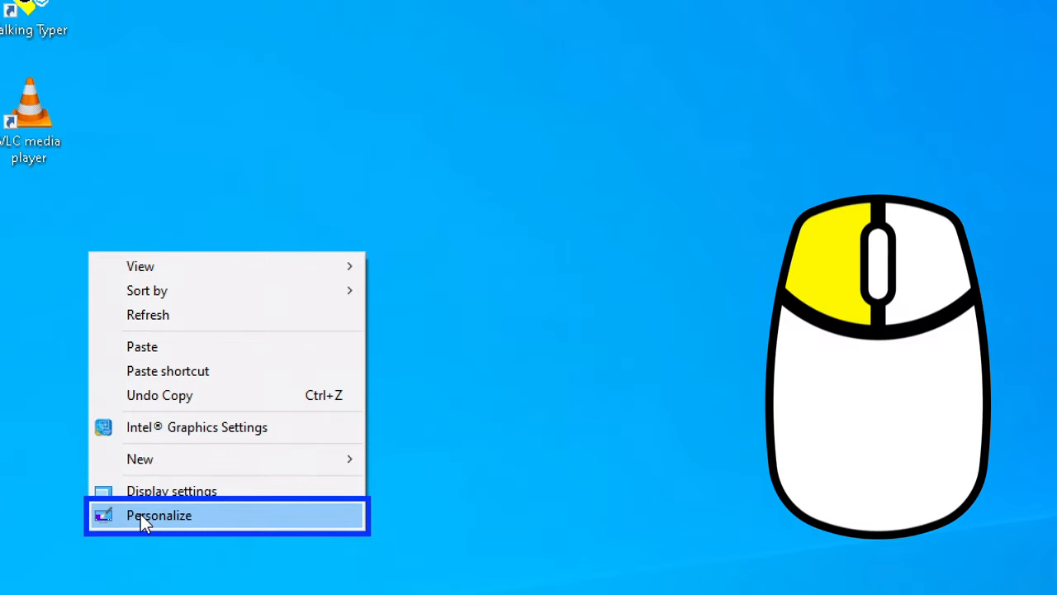
Step: Choose Personalize to reach the Personalization Background page in Settings
left_click(158, 516)
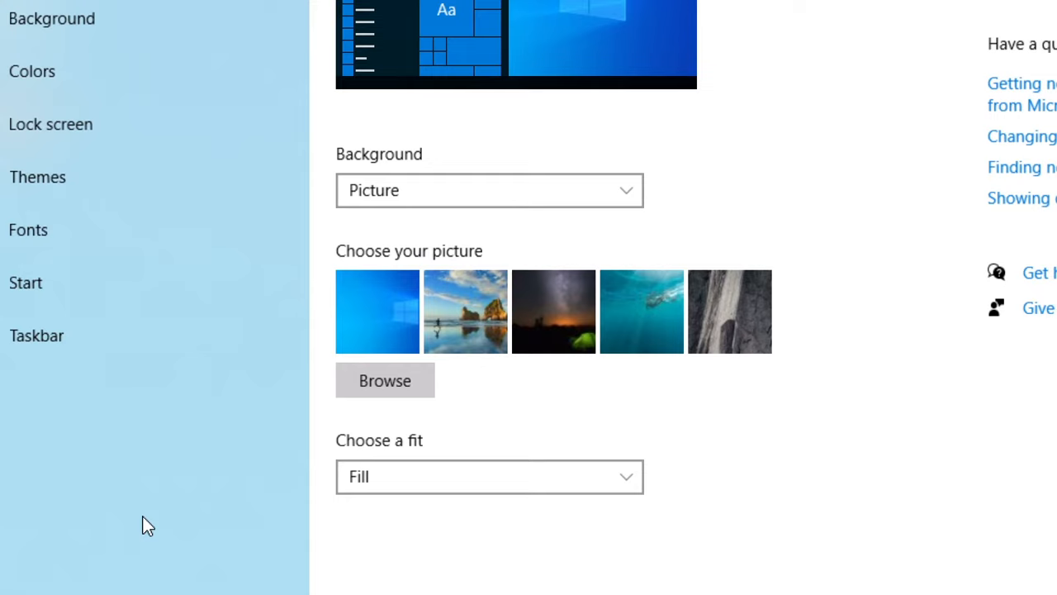
mouse_move(28, 229)
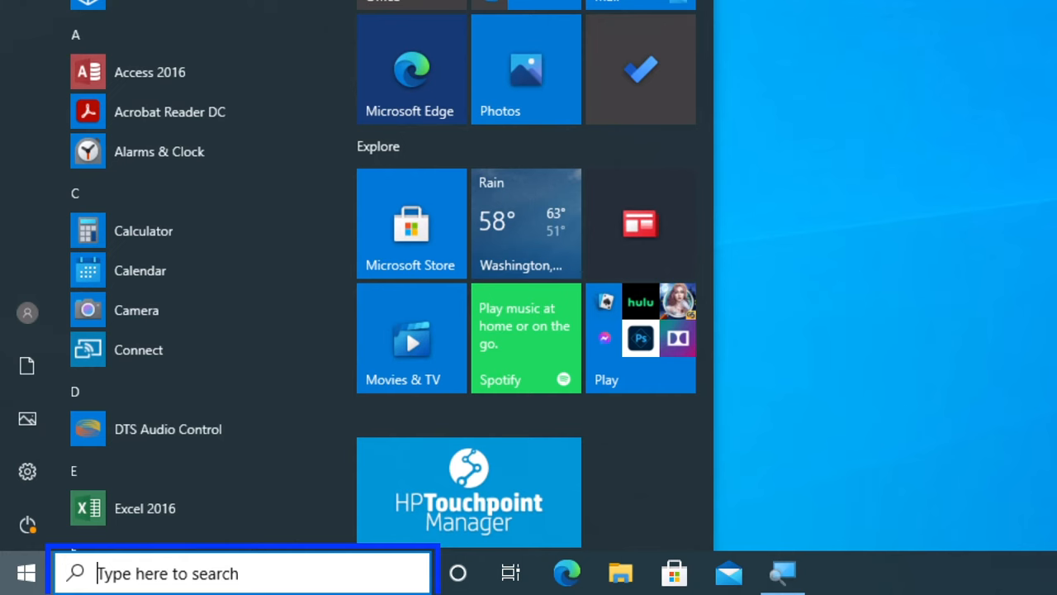
Step: Search 'back' in the Start menu so Background image settings is the best match
type("back")
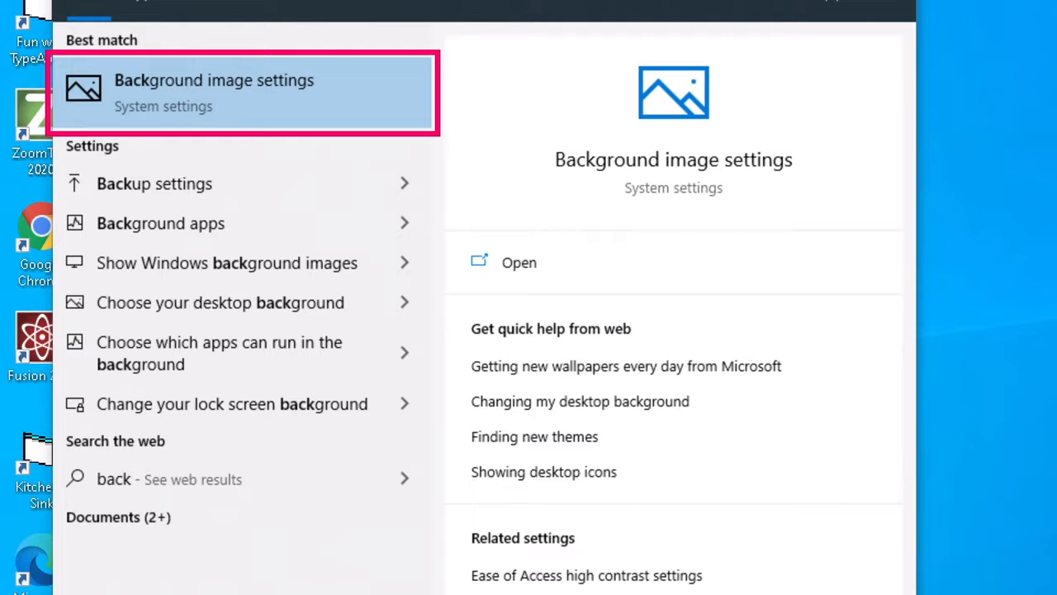
Step: Launch the Background image settings result to reach the Personalization Background page
left_click(215, 93)
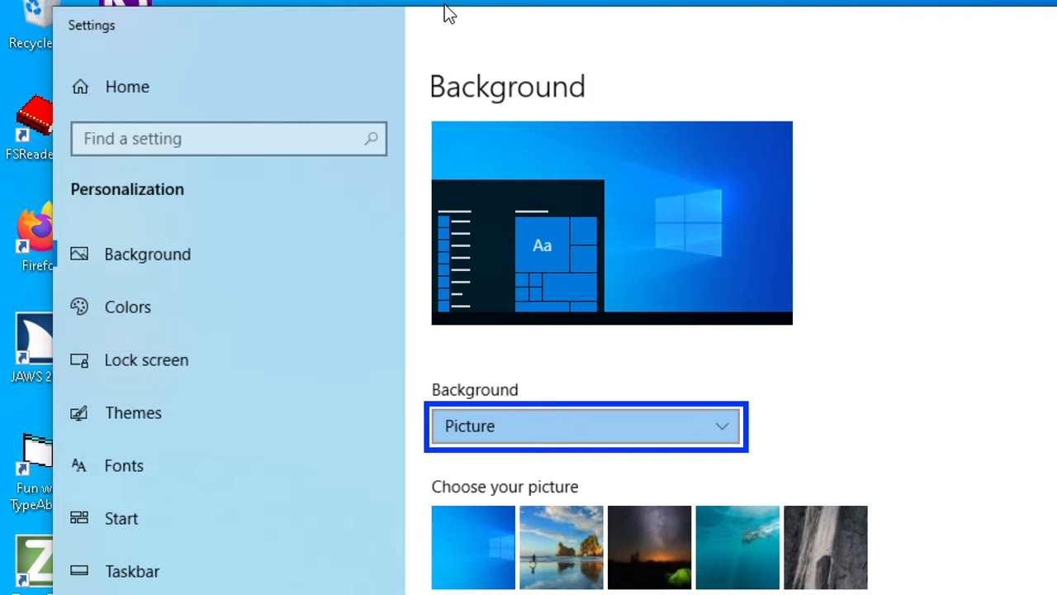
Step: Switch the Background type from Picture to Solid color, reaching the color swatches
left_click(585, 427)
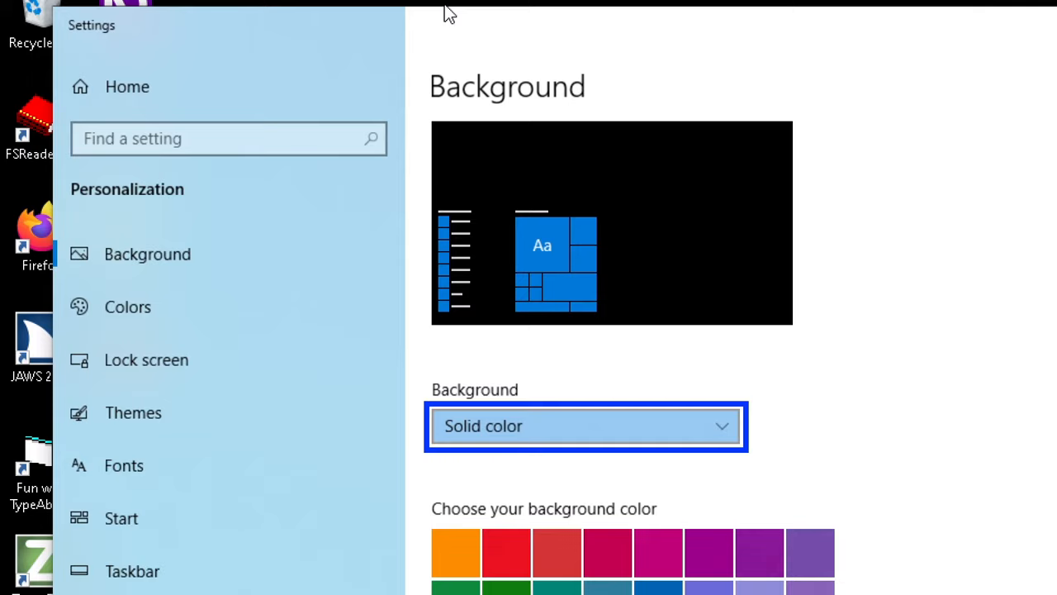
left_click(456, 552)
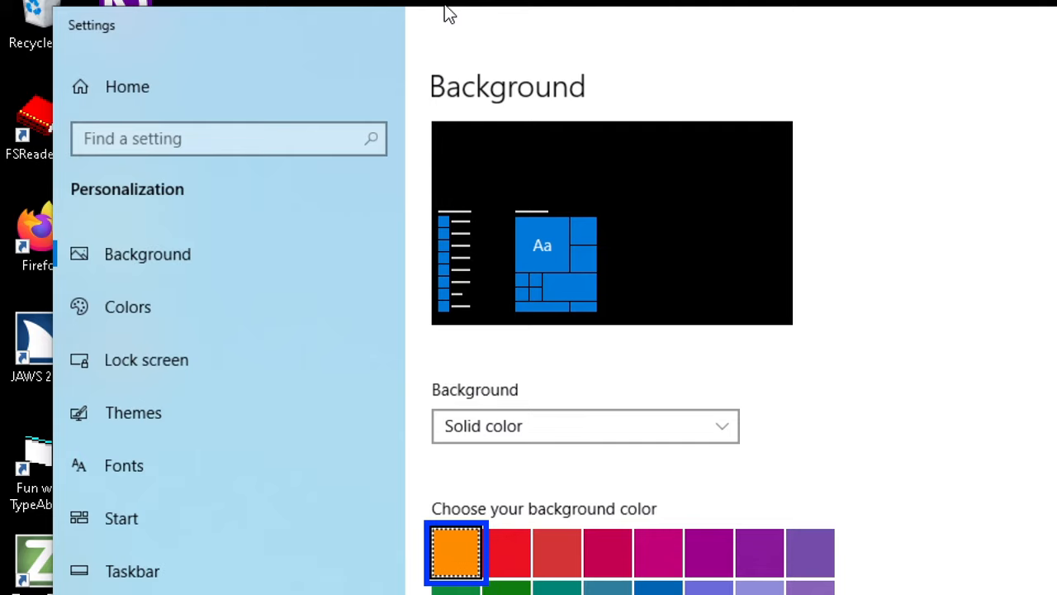
Step: Try red, dark red and then purple swatches as the solid background color
left_click(505, 552)
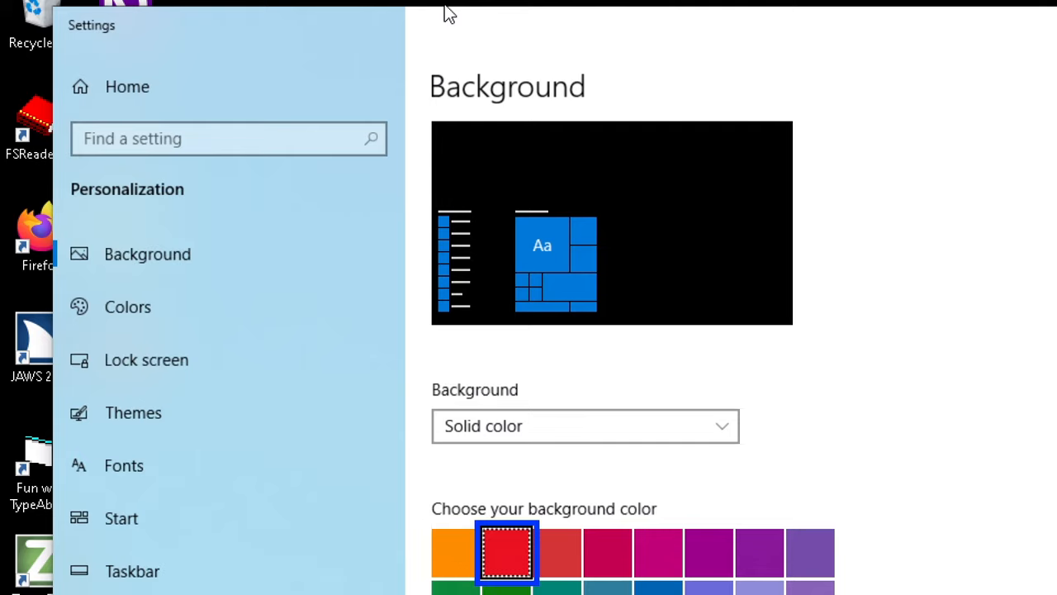
left_click(558, 551)
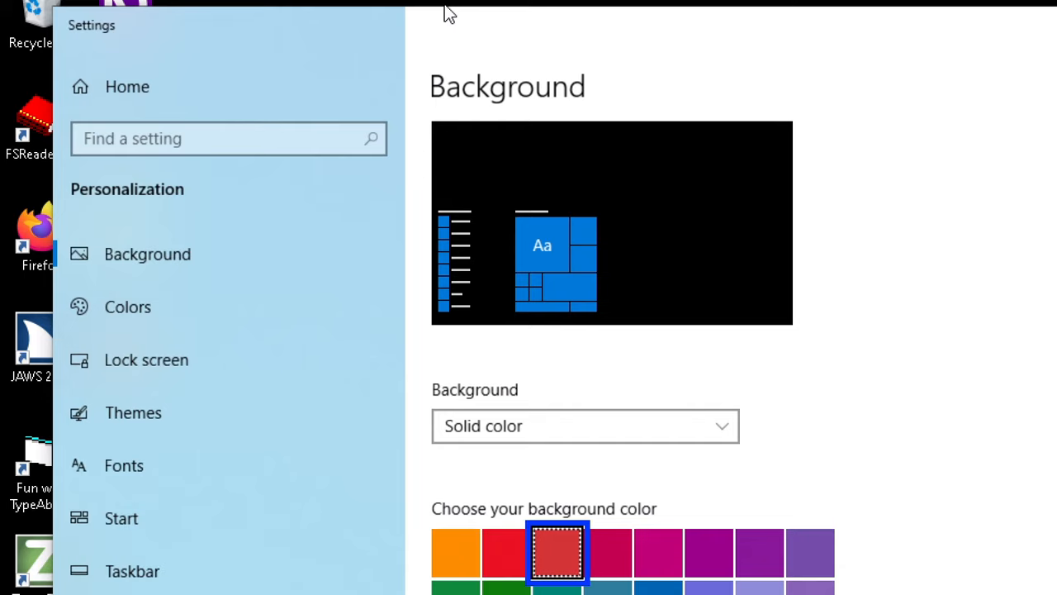
left_click(709, 552)
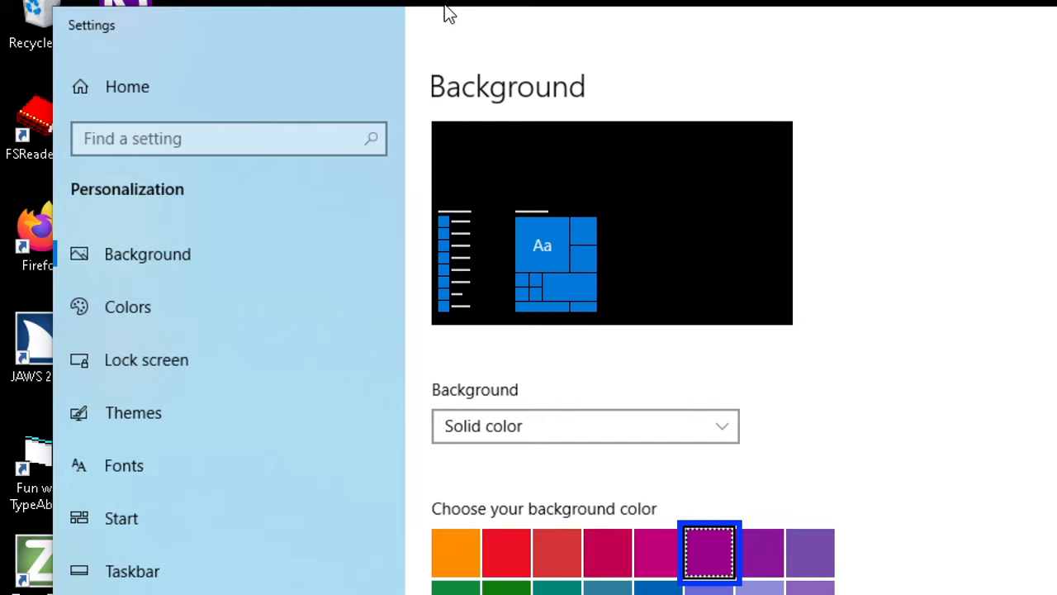